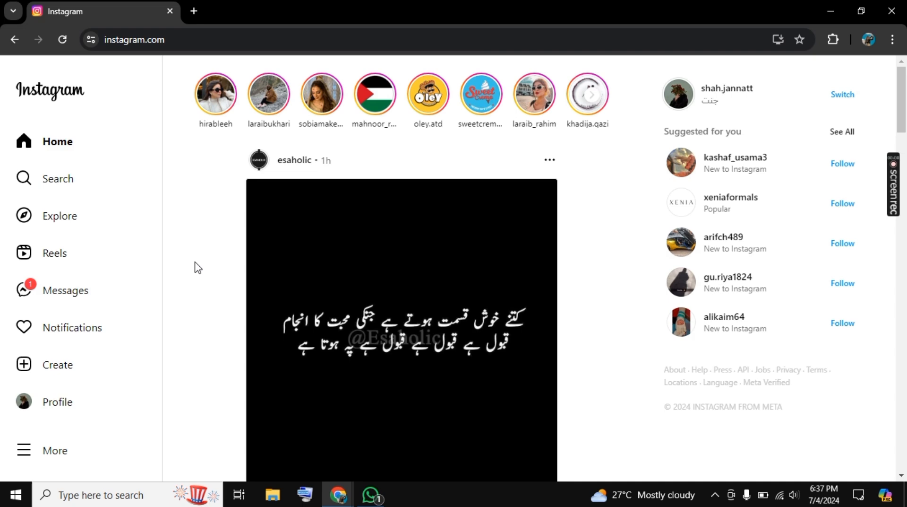
Step: Go to your own profile page and play the story you posted
left_click(677, 94)
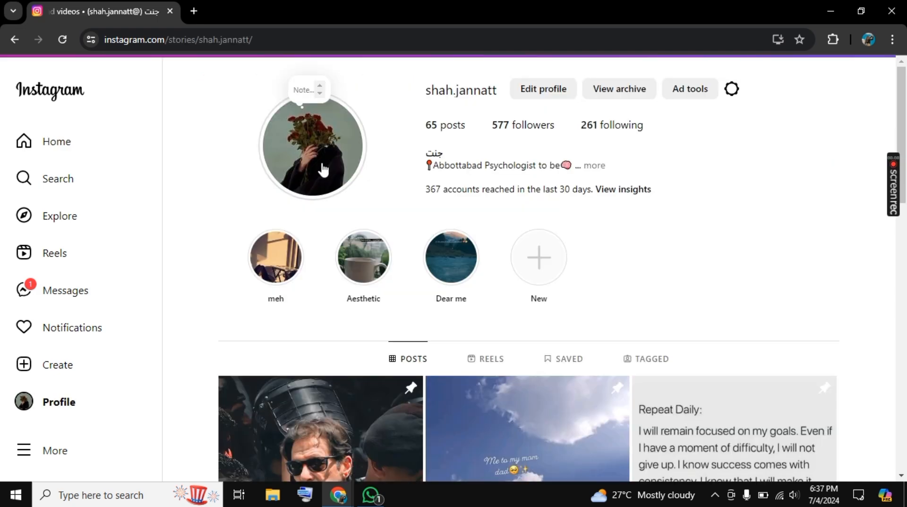
left_click(311, 145)
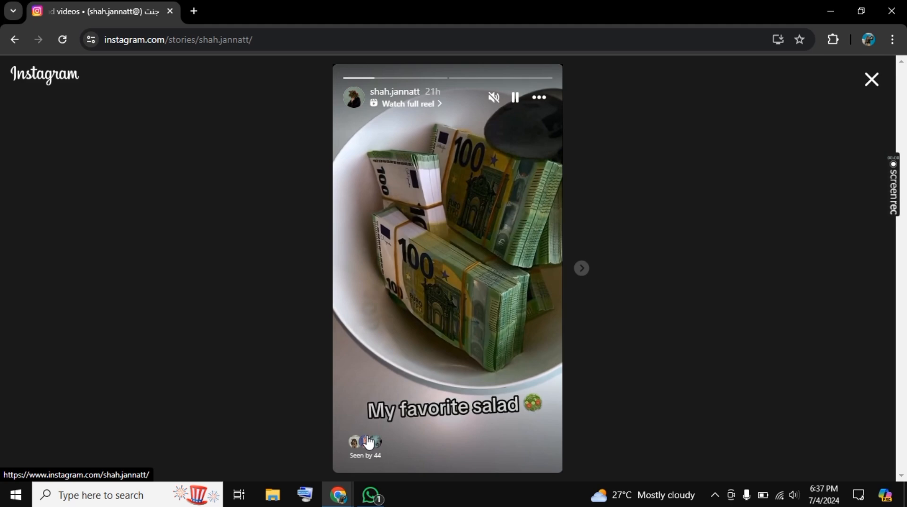
Step: Review the 'Seen by 44' viewers list, then exit the story back to the profile
left_click(366, 446)
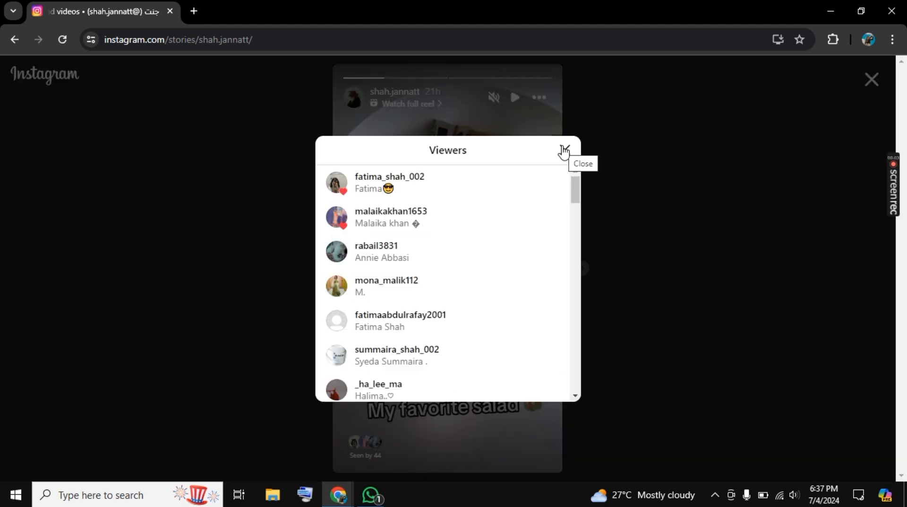
left_click(566, 149)
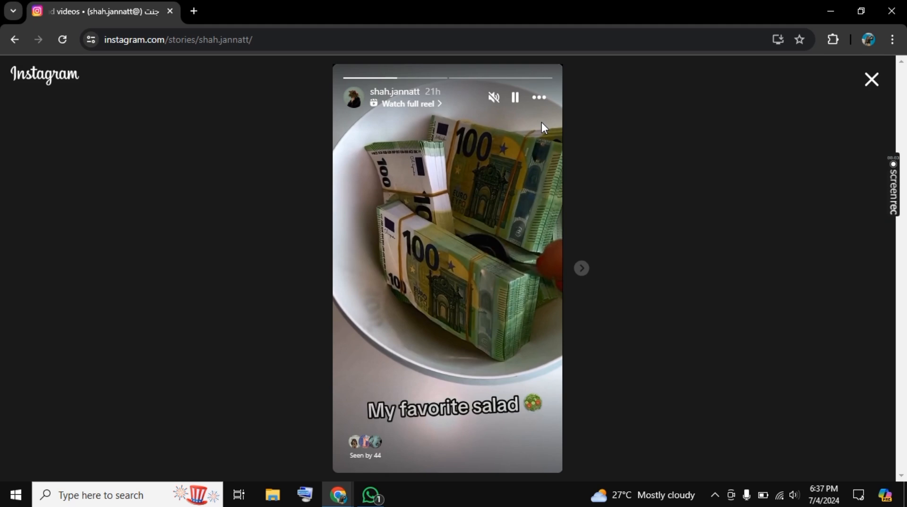
left_click(872, 79)
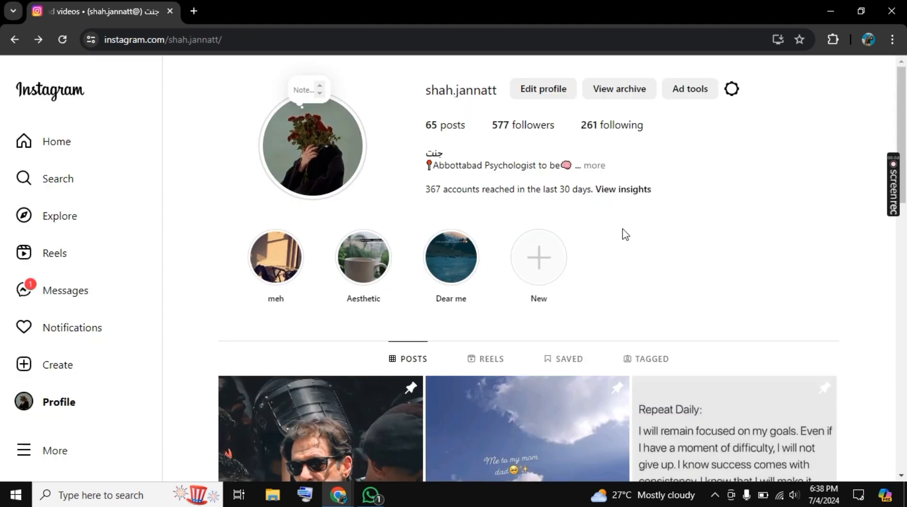